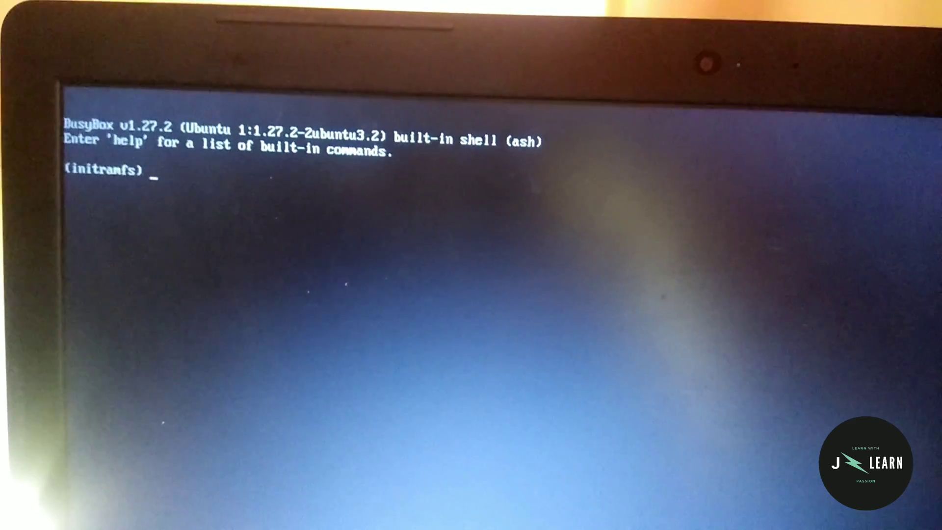
Step: Issue the reboot command at the (initramfs) prompt to restart the machine
text(reb)
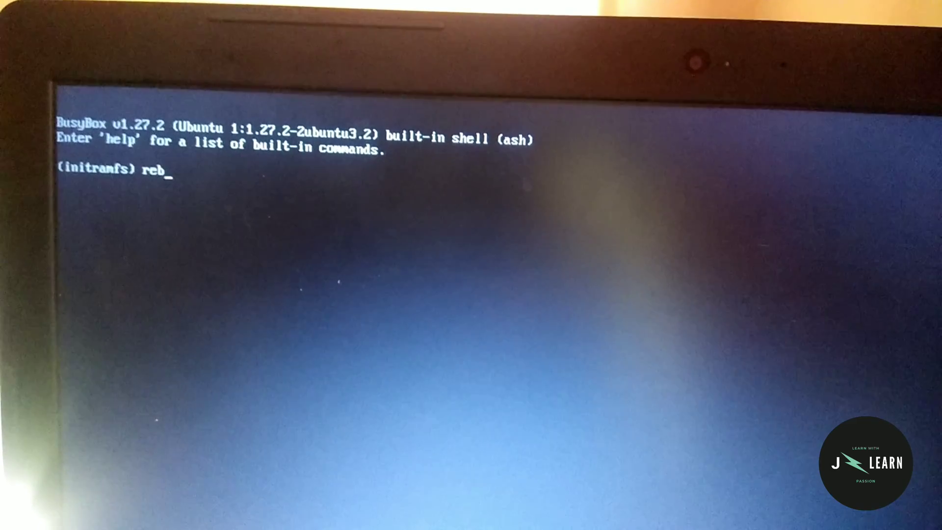
text(oot)
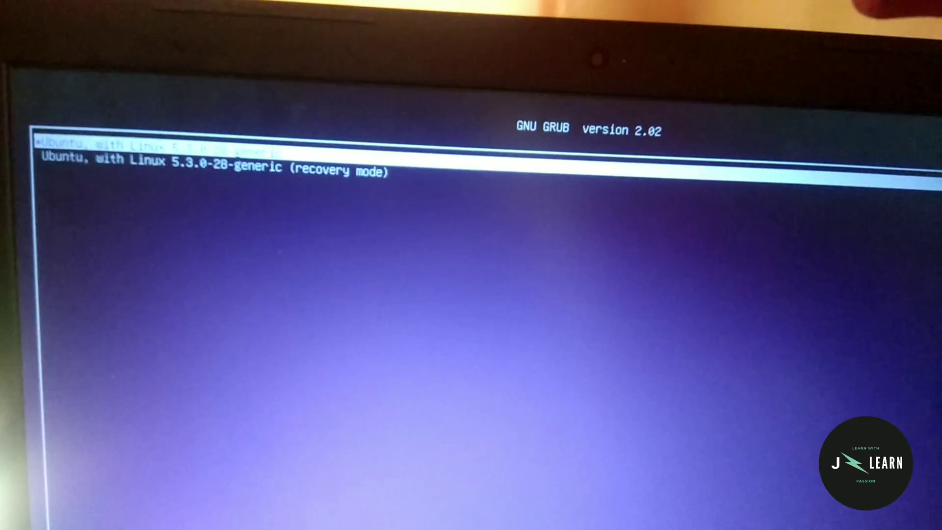
Step: Boot the highlighted non-recovery Ubuntu entry from the GRUB advanced options menu
key(enter)
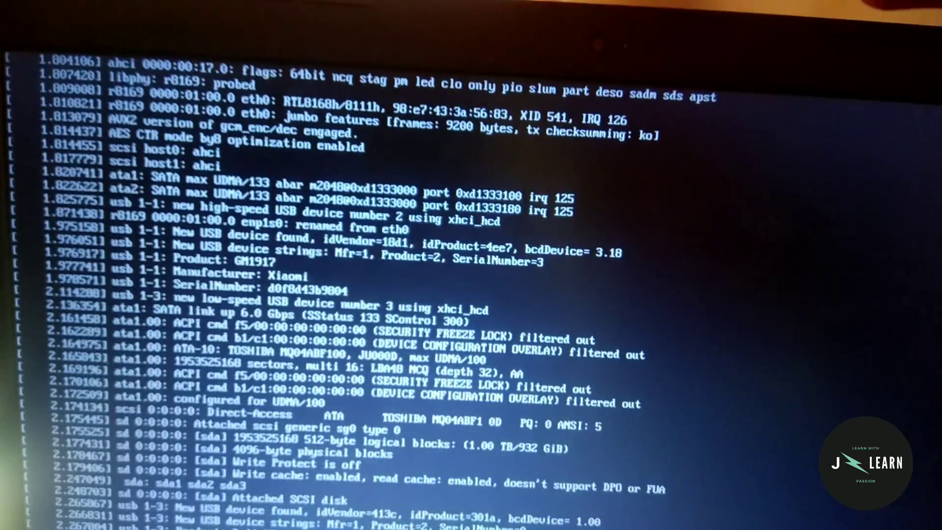
Step: Follow the kernel messages until the root filesystem check fails into the initramfs prompt
scroll(down, 3)
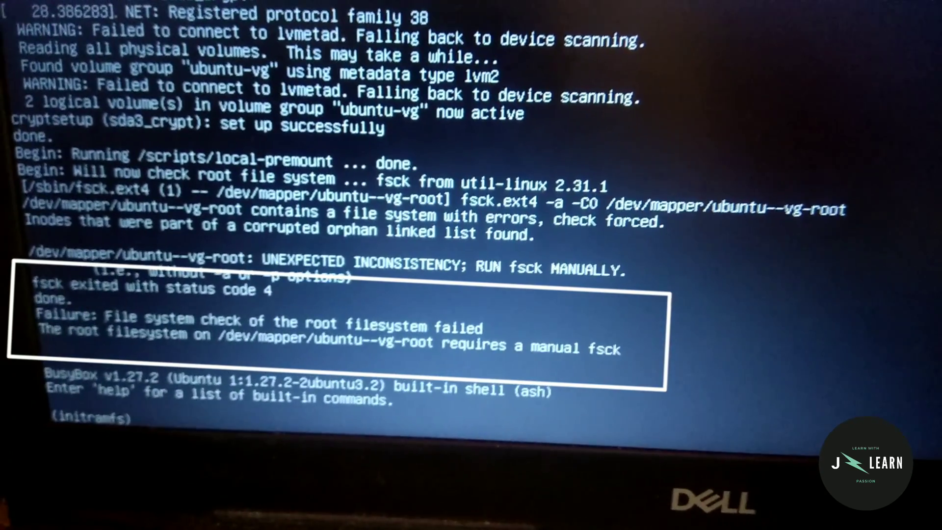
Step: Enter the command fsck /dev/mapper/ubuntu--vg-root -y to auto-answer yes to repairs
text(fsck)
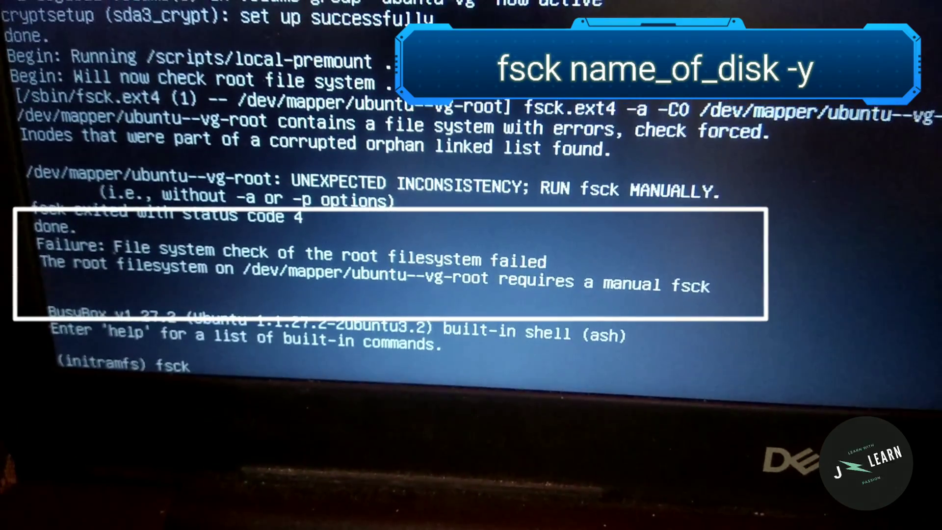
text(/dev/m)
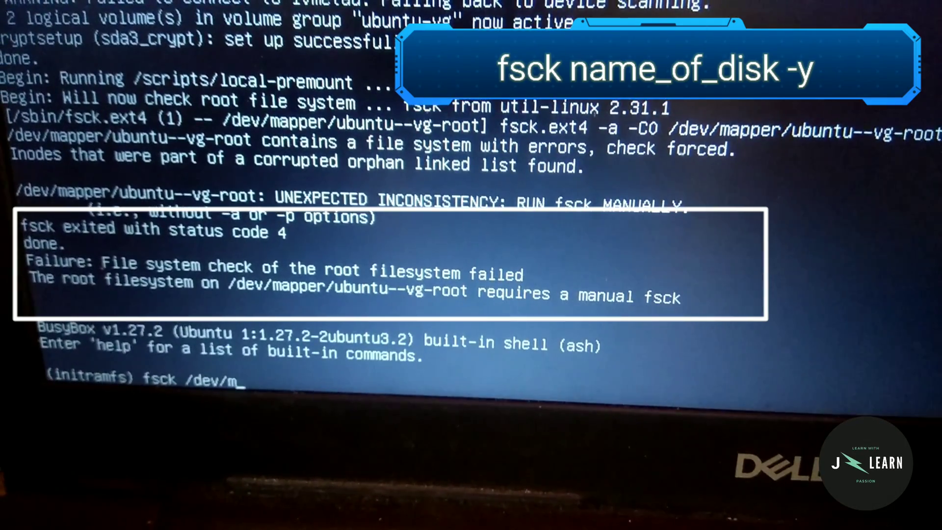
text(apper/)
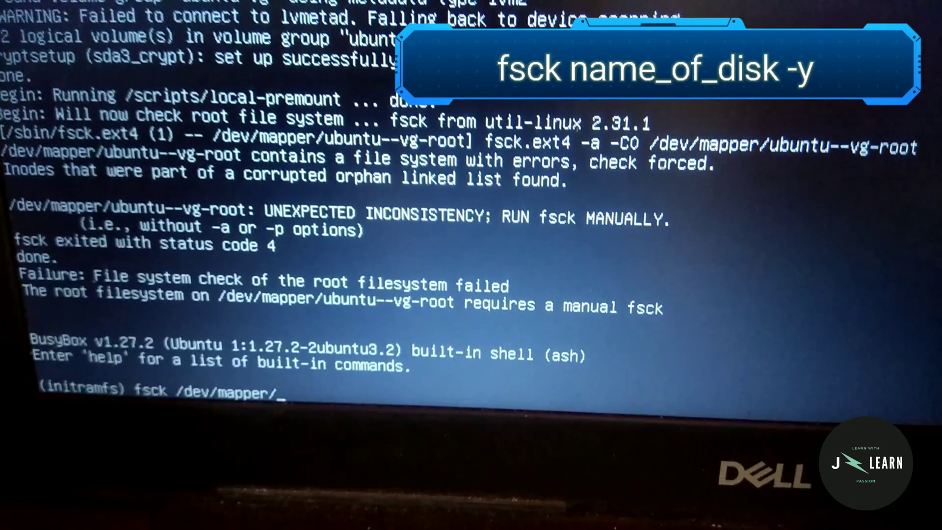
text(ubu)
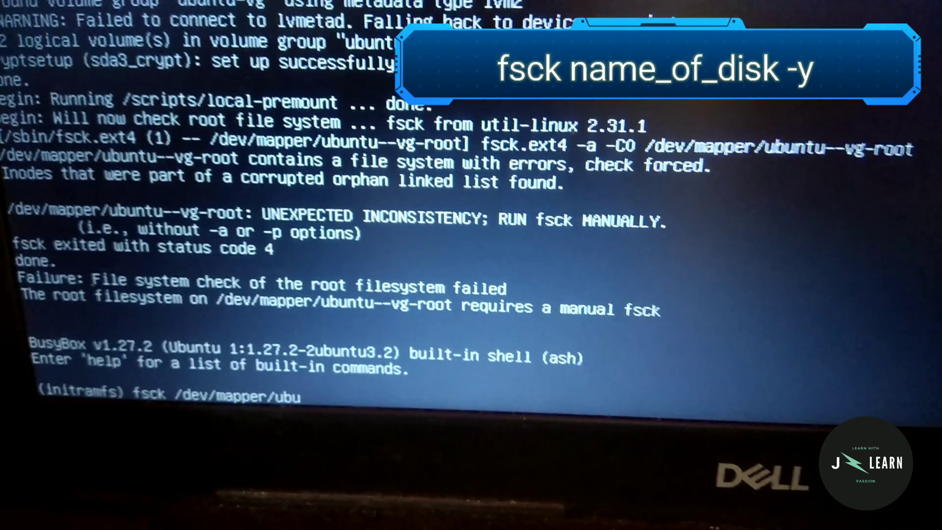
text(ntu--vg-r)
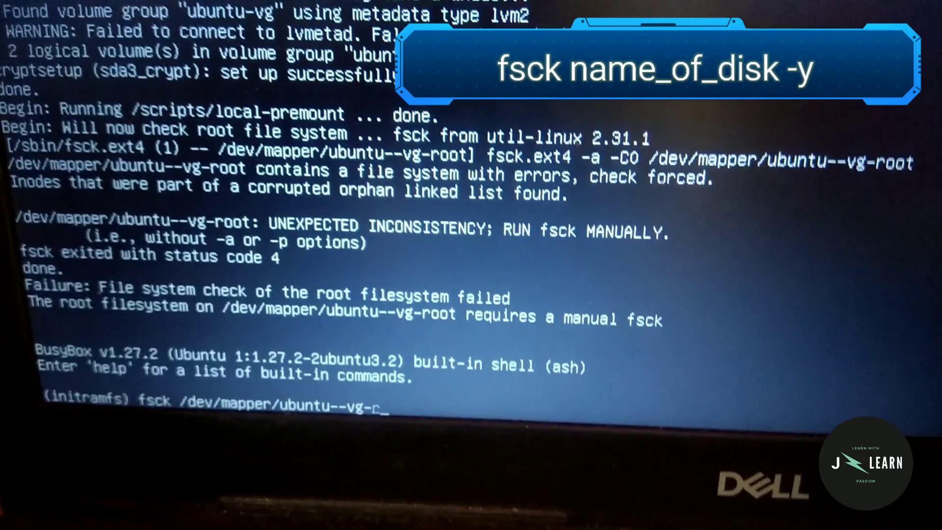
text(oo)
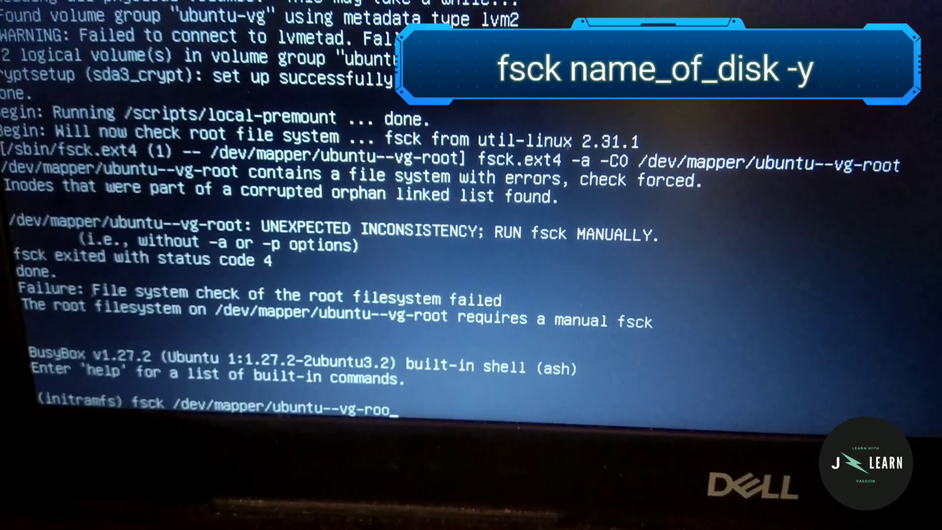
text(t)
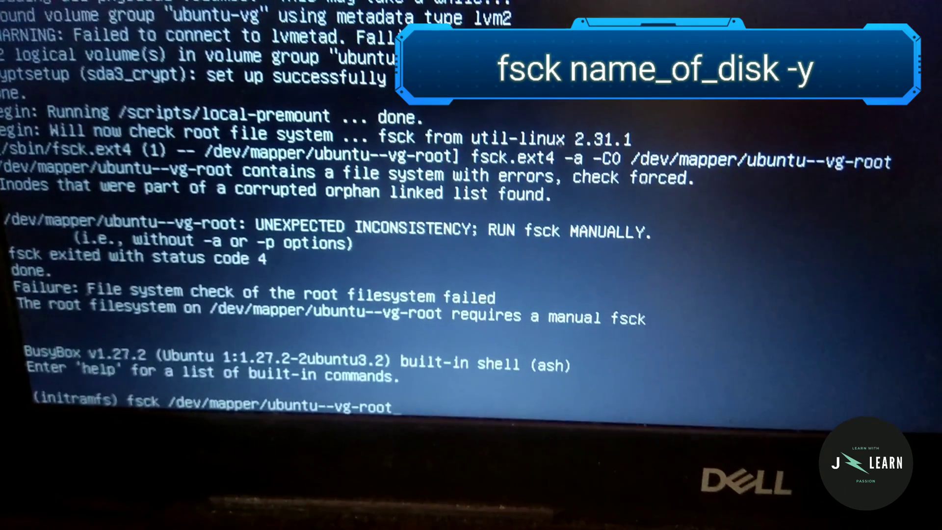
text(-y)
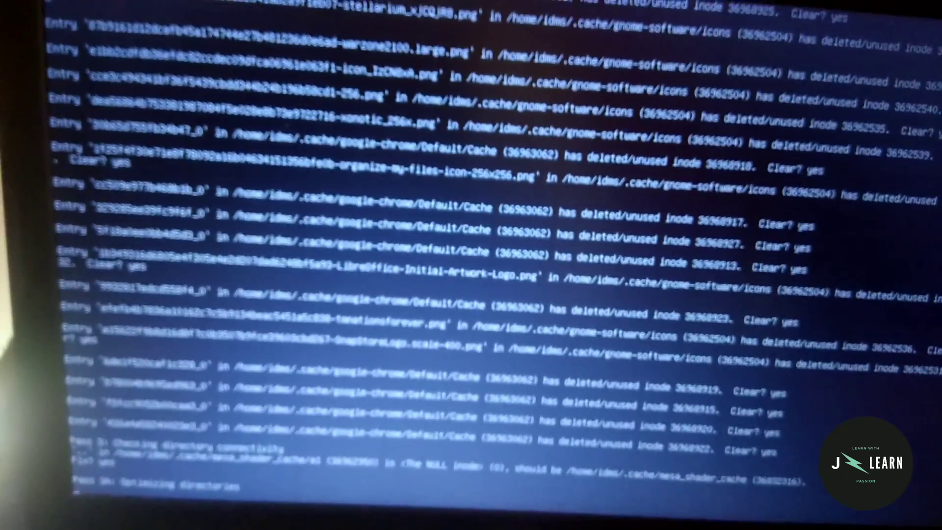
Step: Let fsck clear the deleted/unused inode entries and optimize directories on the root filesystem
scroll(down, 3)
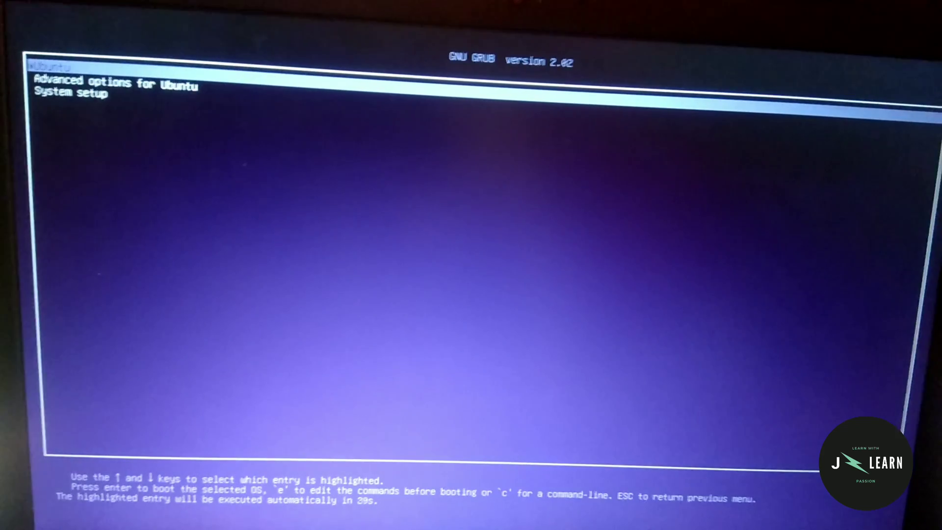
Step: Boot the highlighted Ubuntu entry from the GRUB main menu
key(enter)
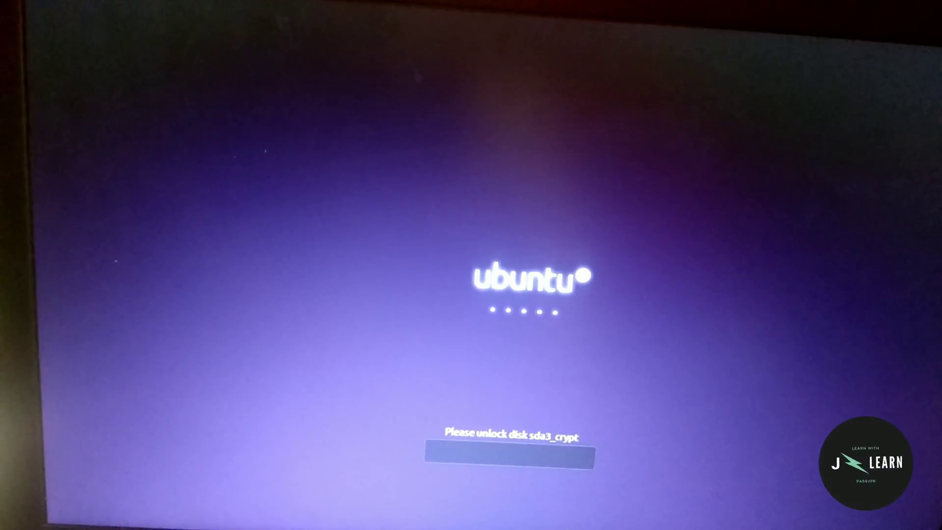
Step: Enter the encryption passphrase at the 'Please unlock disk sda3_crypt' prompt
text(••)
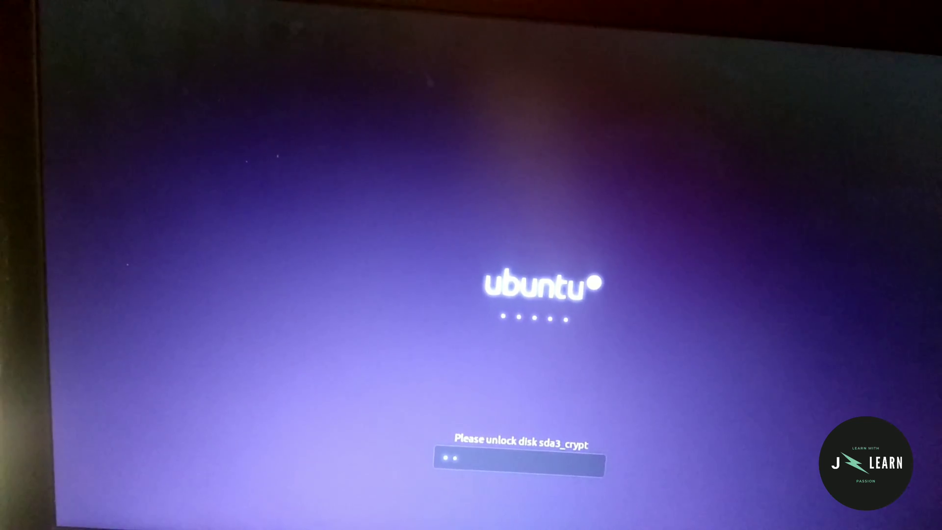
text(••)
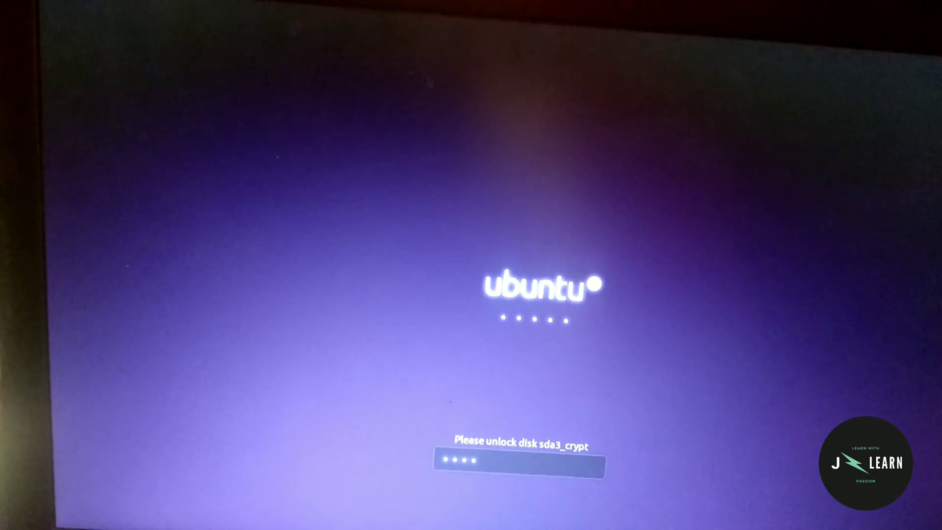